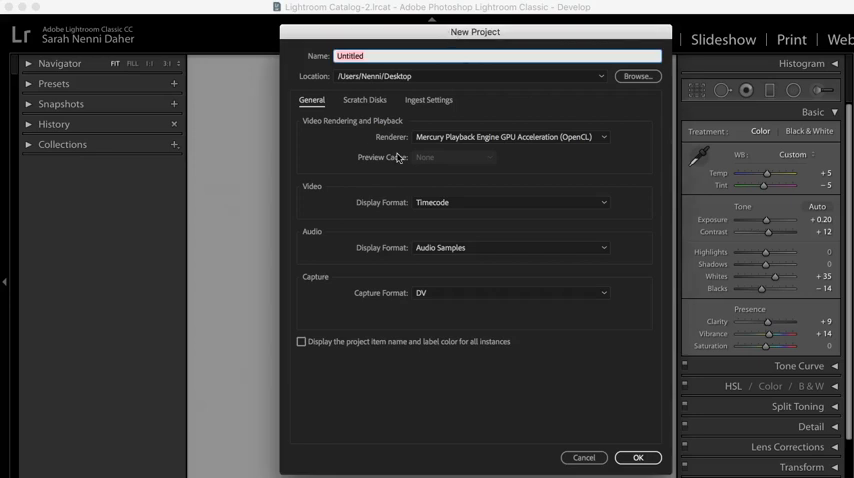
Name the new project 'Vertical Pin Video' and confirm its creation
type("Vertical Pin")
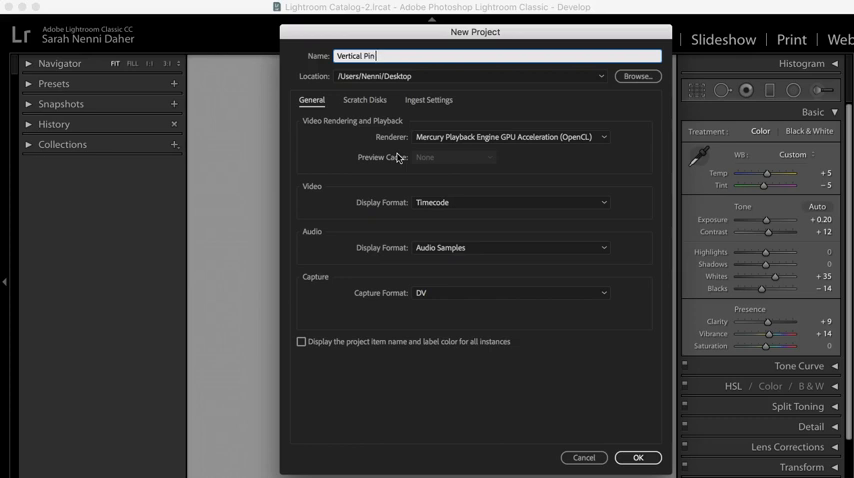
type("Video")
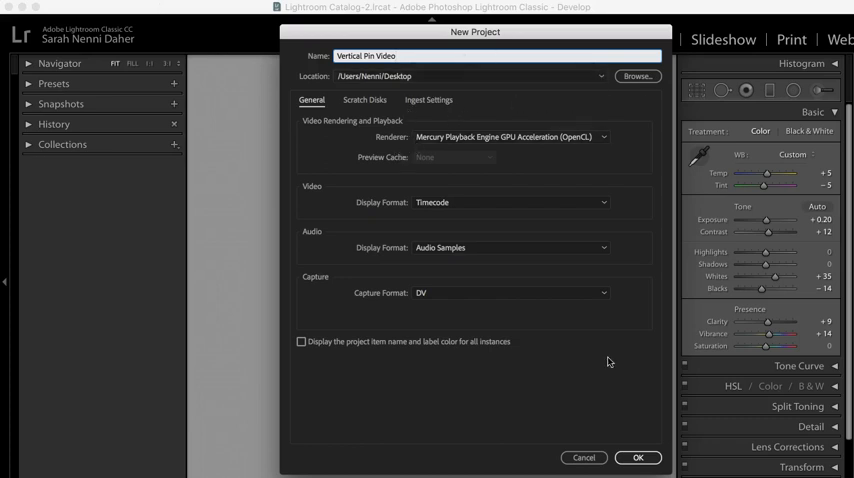
left_click(638, 456)
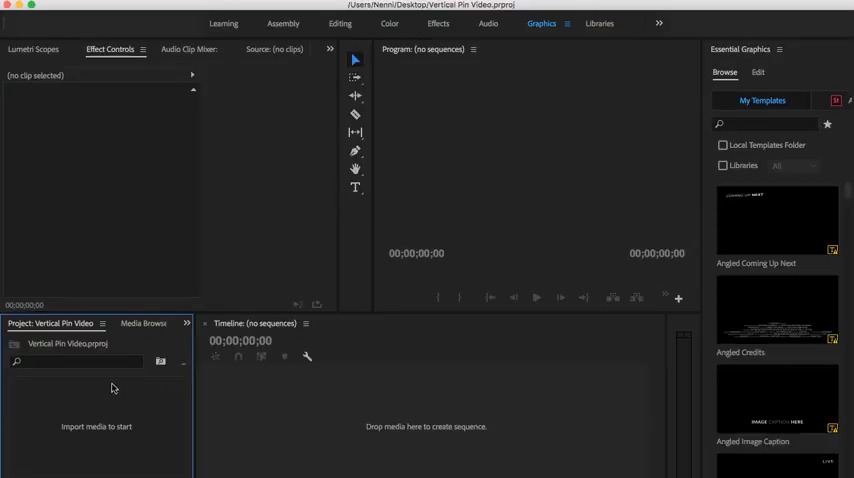
Import the Smores Popcorn Recipe PIN DE.mp4 clip and the close-up popcorn jpg, then open the photo
left_click(96, 426)
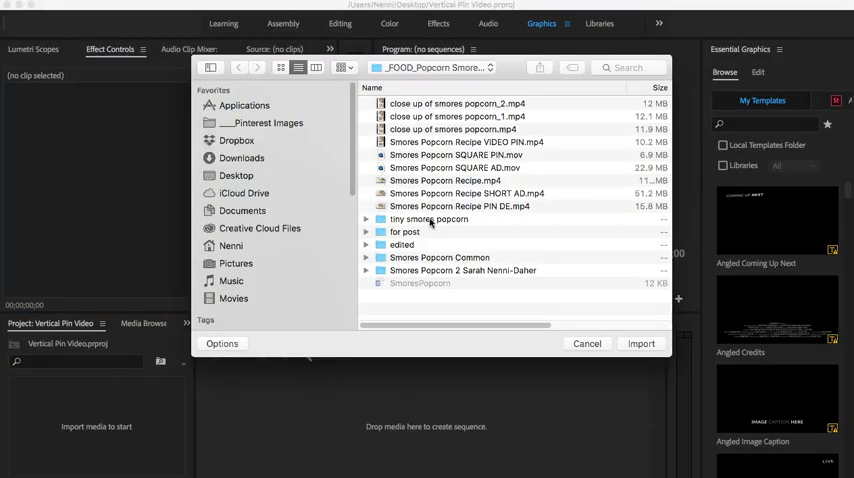
left_click(460, 206)
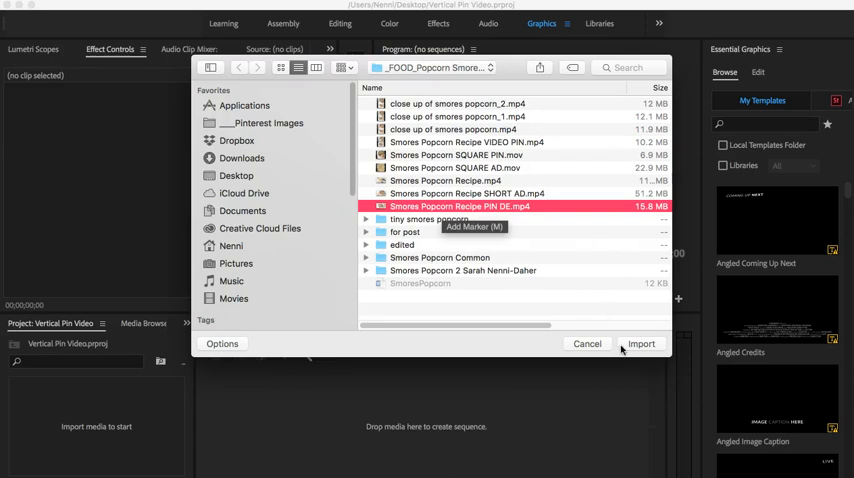
left_click(640, 344)
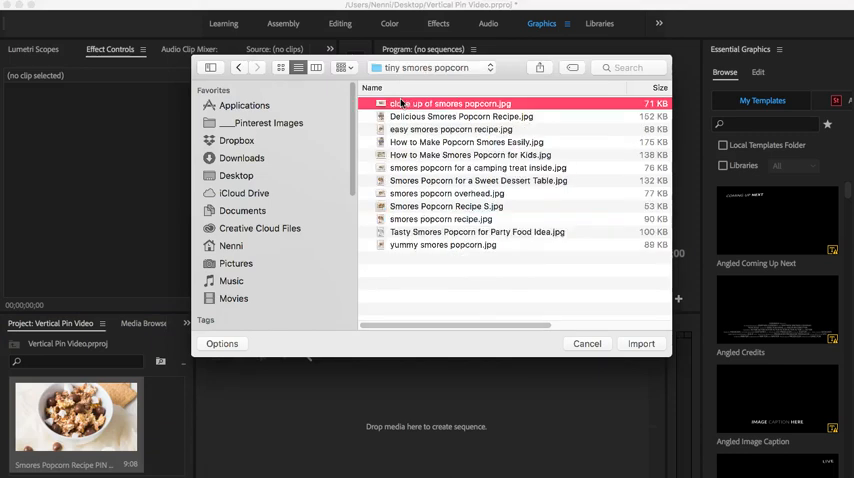
left_click(640, 344)
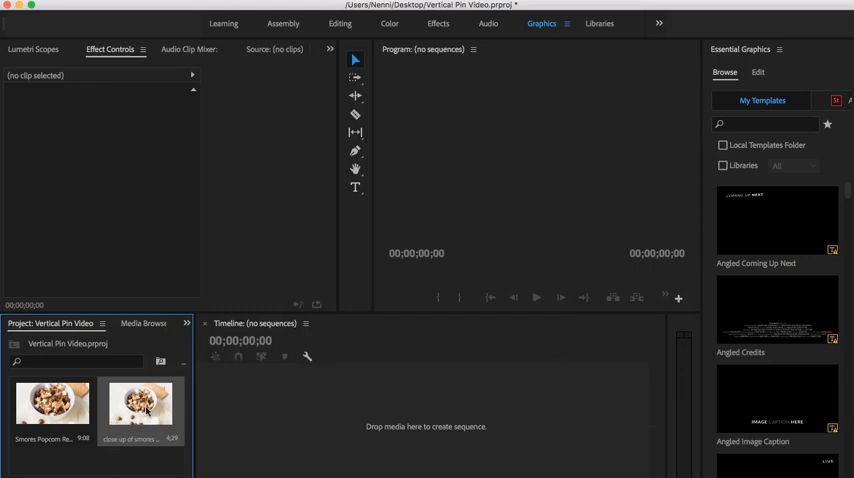
double_click(140, 404)
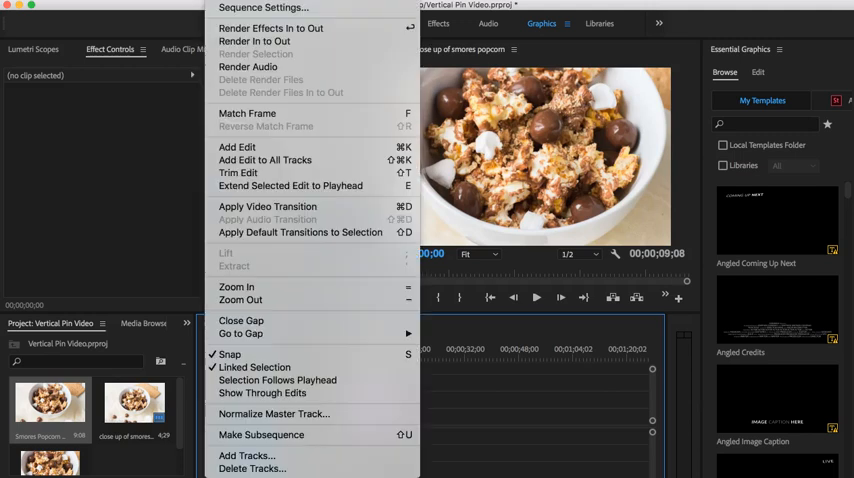
Set the sequence frame size to 1000 by 1500 and accept deleting previews
left_click(264, 12)
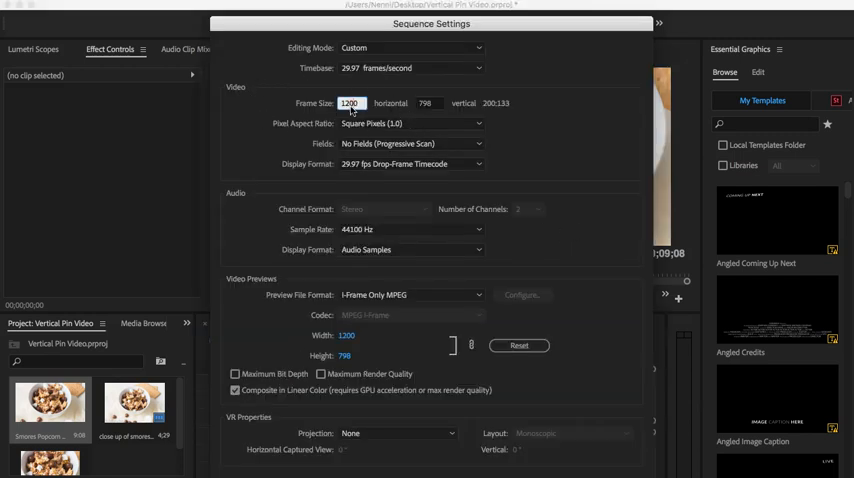
type("1000")
left_click(430, 102)
type("1500")
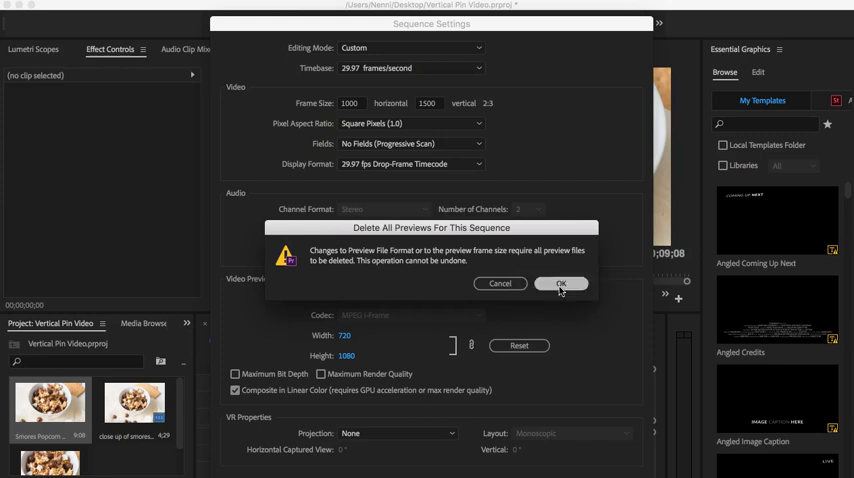
left_click(560, 284)
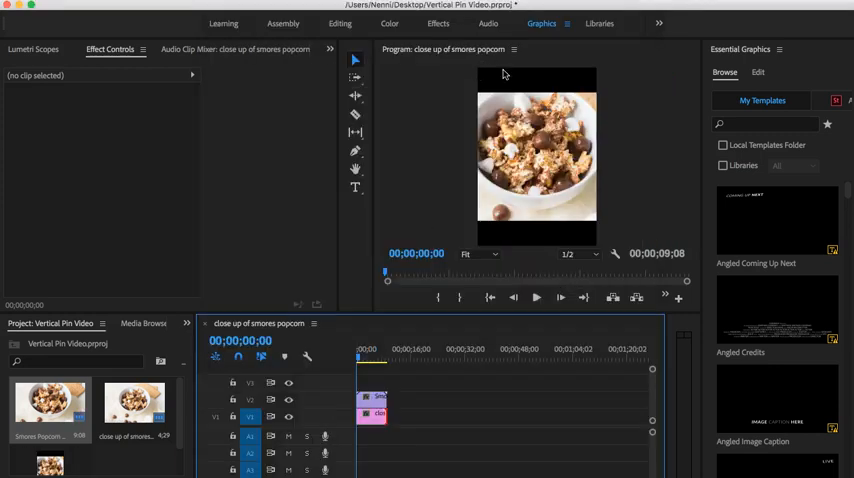
mouse_move(672, 122)
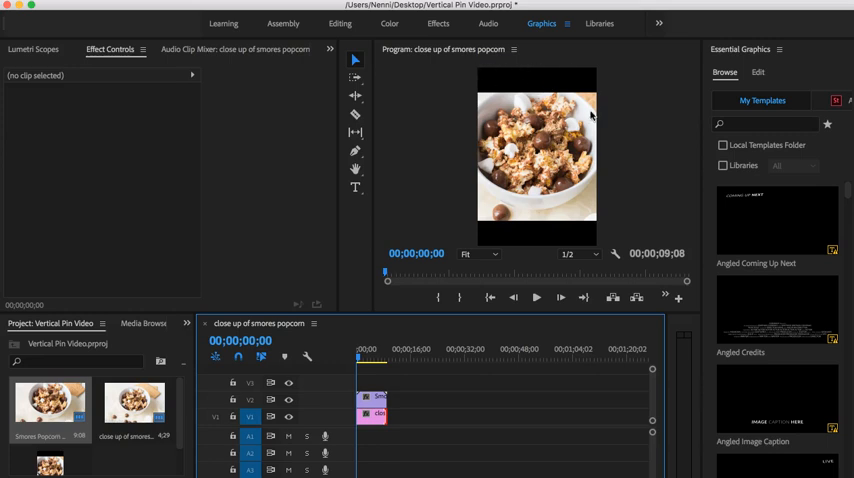
mouse_move(448, 212)
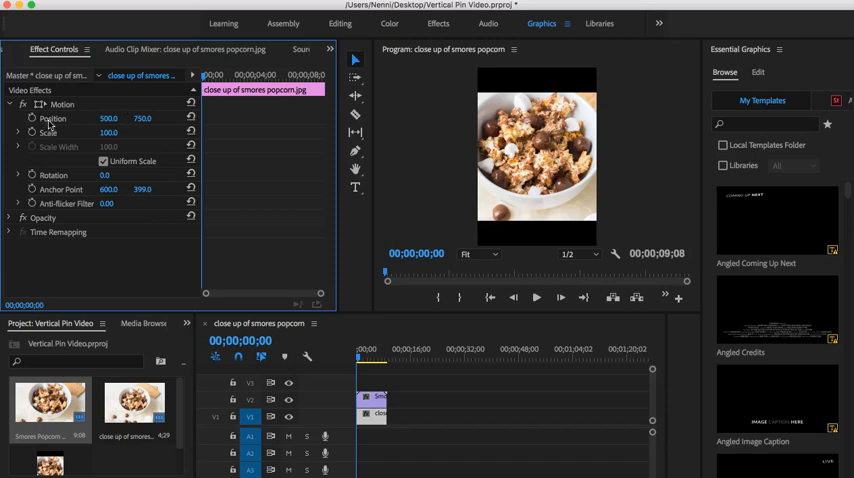
Load the Smores Popcorn Recipe clip into the Source Monitor for preview
double_click(144, 118)
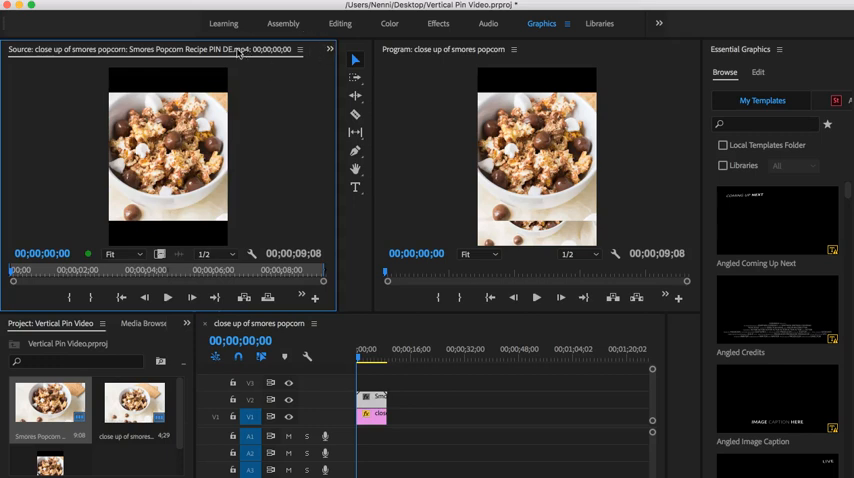
Set the popcorn clip's position to 450 and place it in the lower half of the frame
left_click(54, 48)
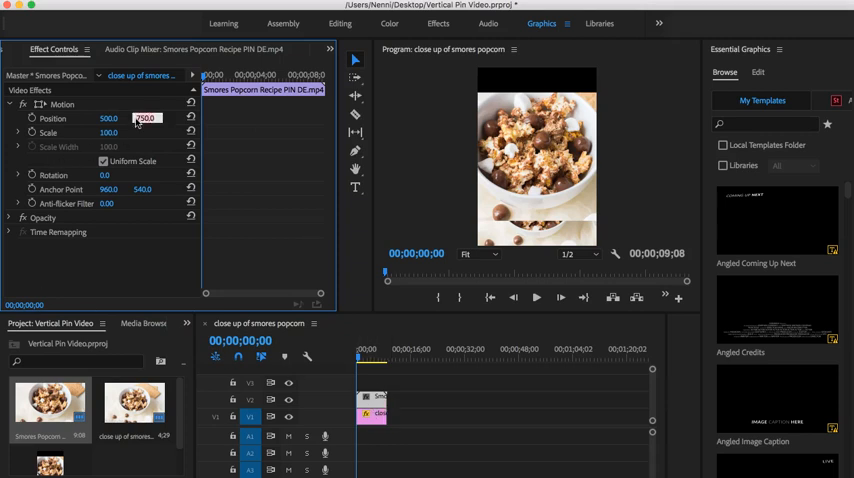
type("450")
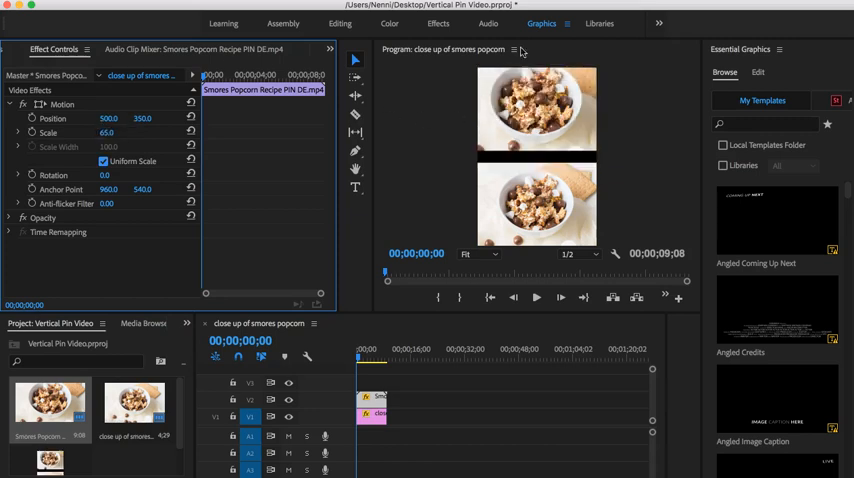
left_click(536, 296)
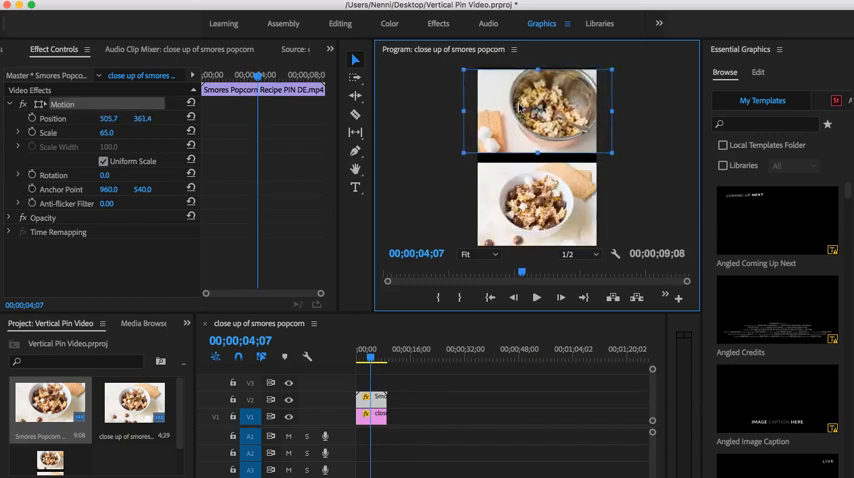
left_click_drag(536, 110, 540, 108)
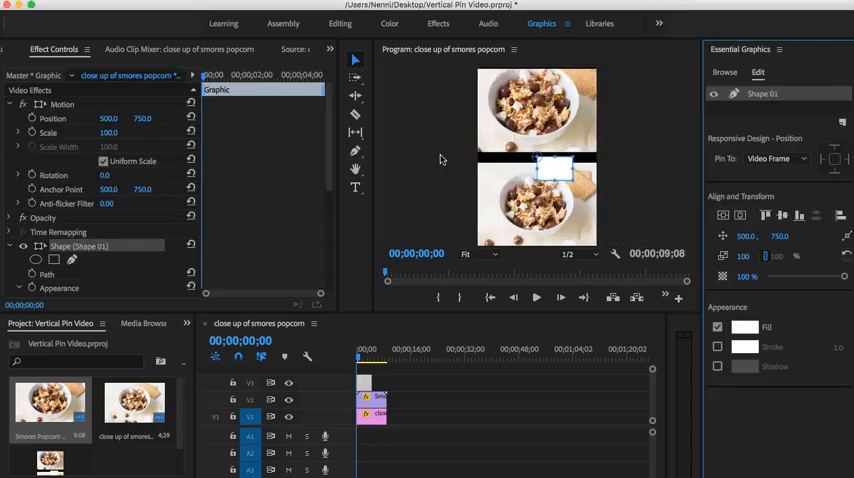
Resize the white band and add the text 'Ruffles and Rain Boots .com' on it
left_click_drag(554, 168, 492, 158)
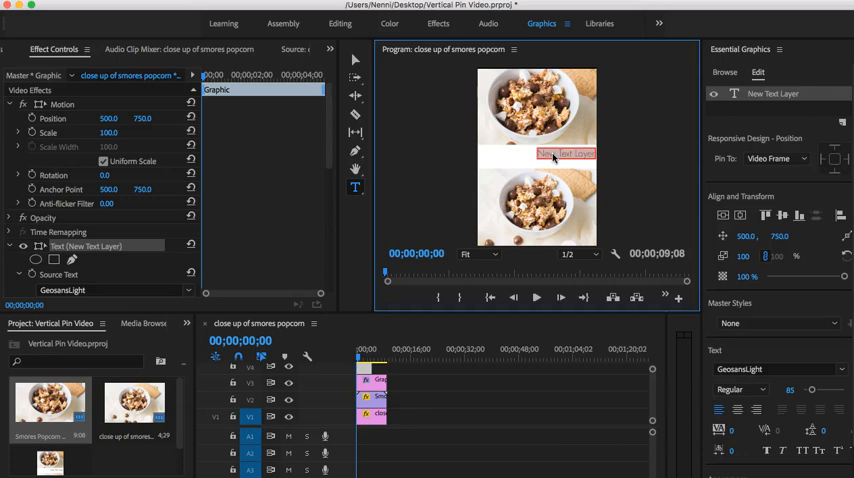
type("Ruffles and Rain")
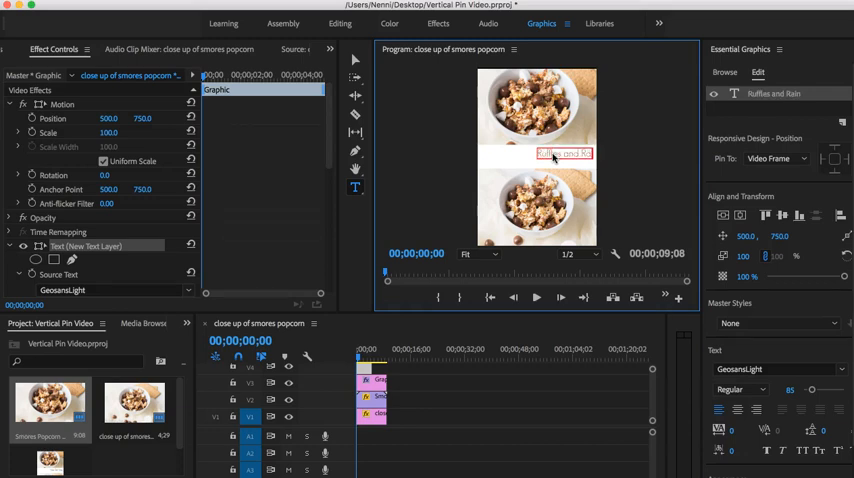
type("Boots .com")
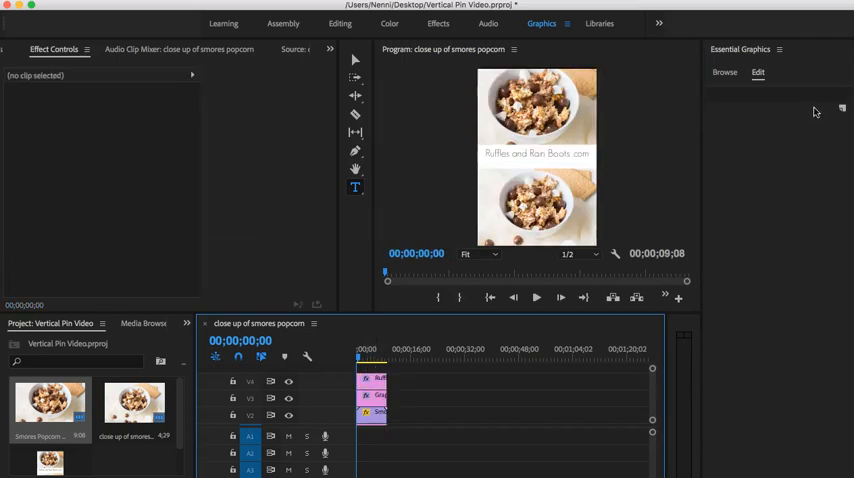
Create a second text layer on the frame and bring up its font list
left_click(842, 108)
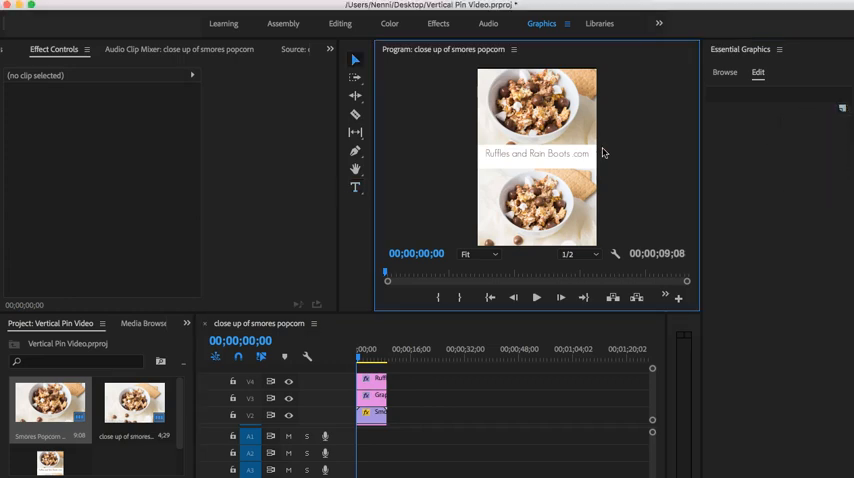
left_click(536, 152)
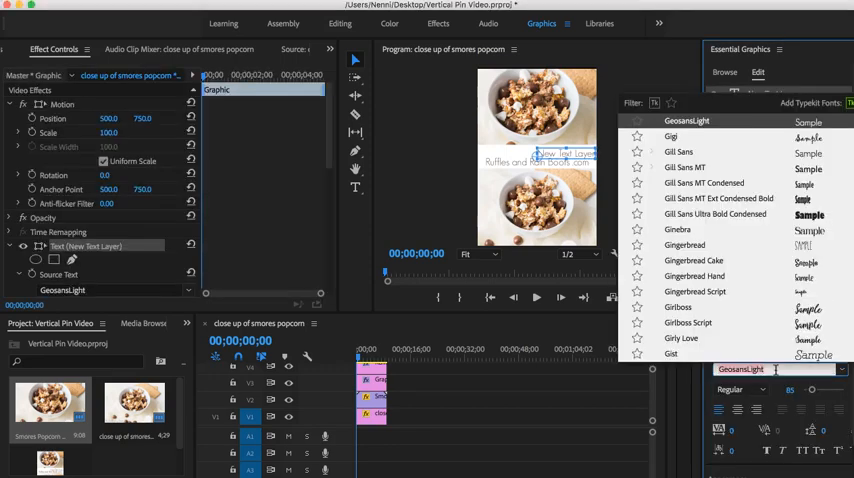
Choose the Mordens font, write the S'mores popcorn title and adjust its size to fit
type("mr")
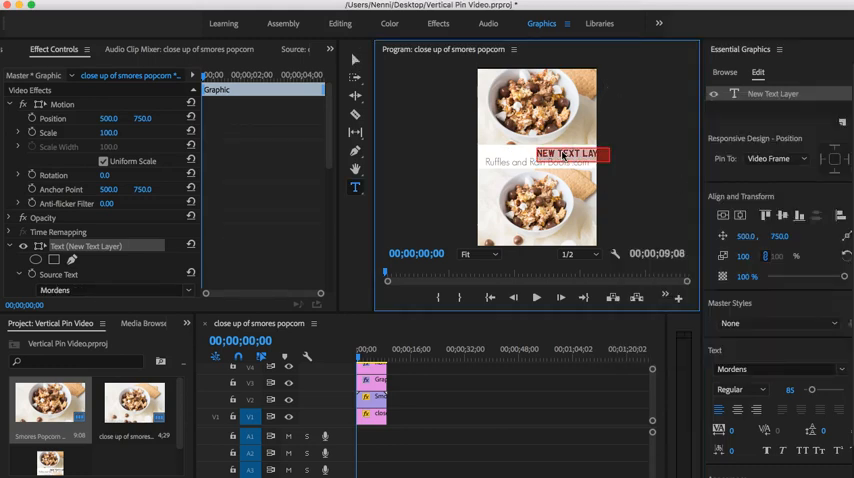
type("S'mores popcorn")
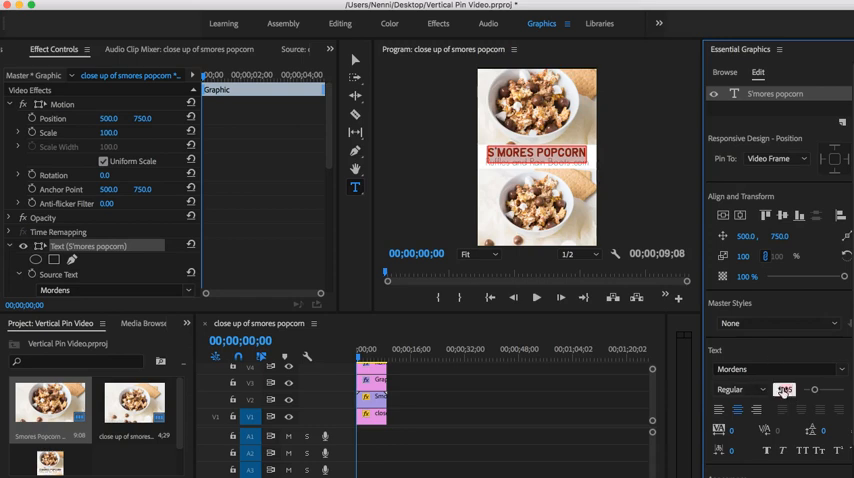
left_click(784, 388)
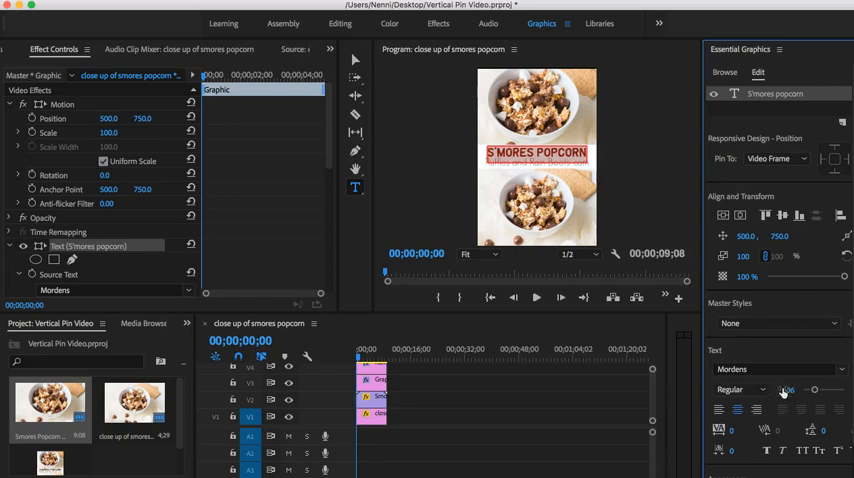
left_click(788, 390)
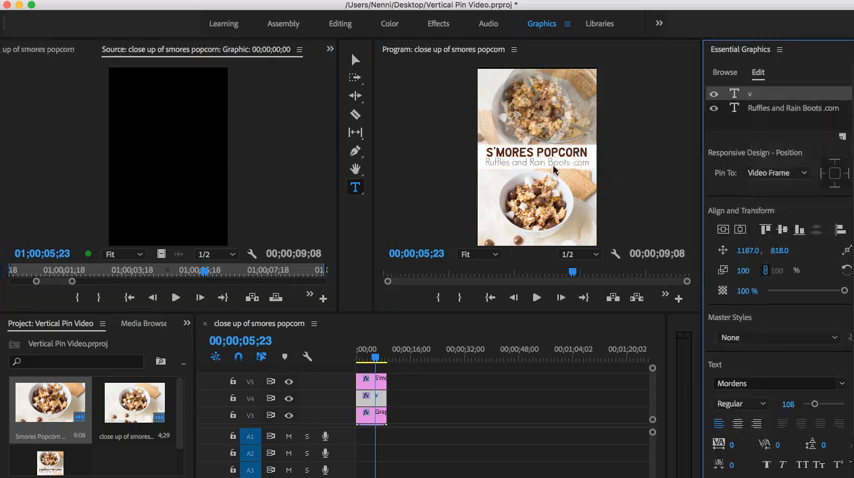
Bring up the export settings for the sequence with H.264 format
left_click(536, 164)
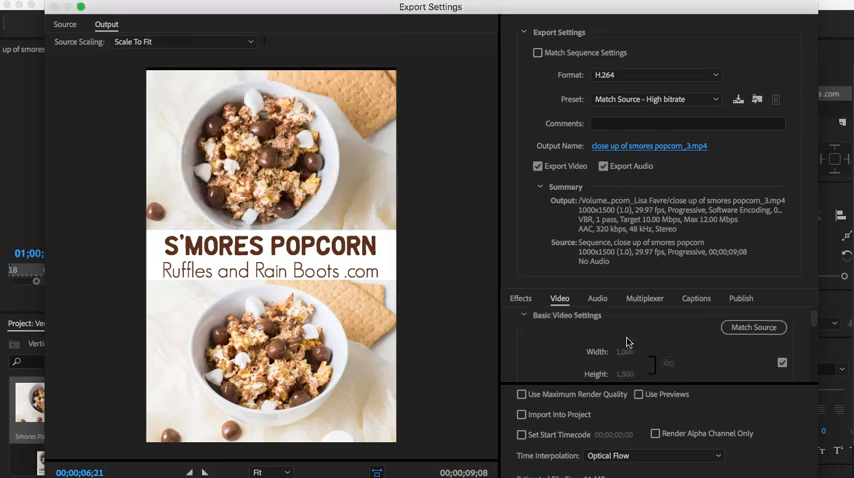
Raise the H.264 target bitrate to about 12 Mbps in the Video bitrate settings
left_click(568, 316)
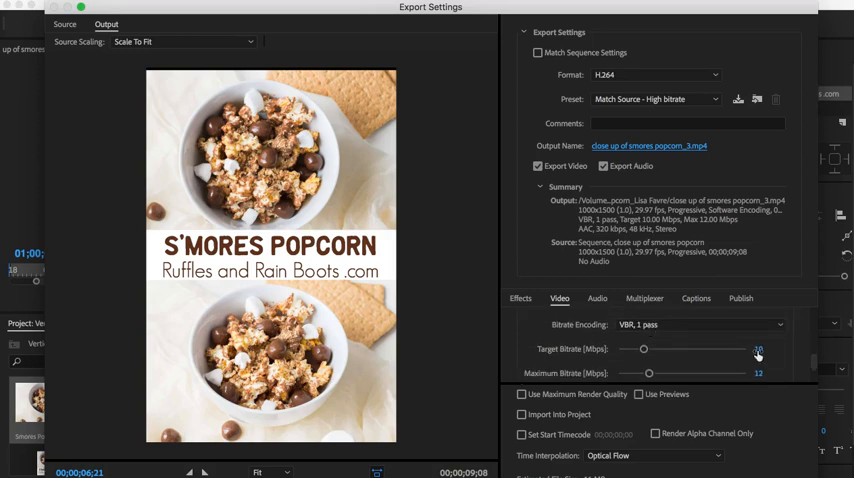
left_click_drag(756, 348, 644, 348)
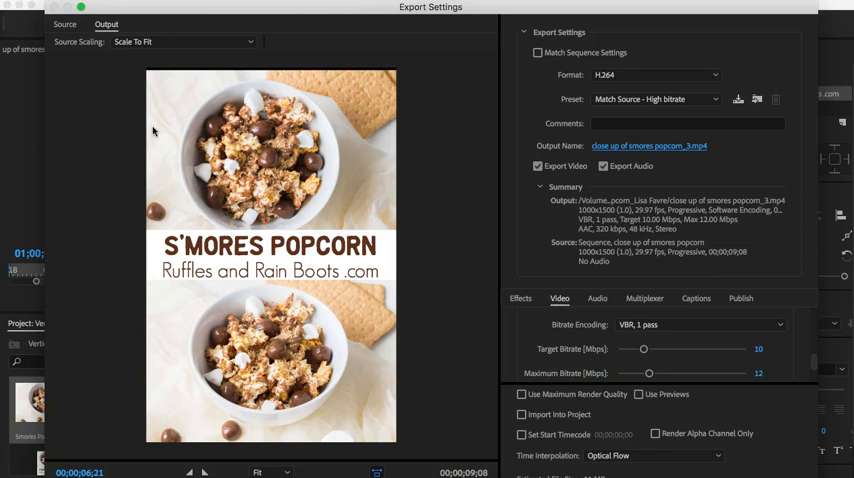
mouse_move(680, 468)
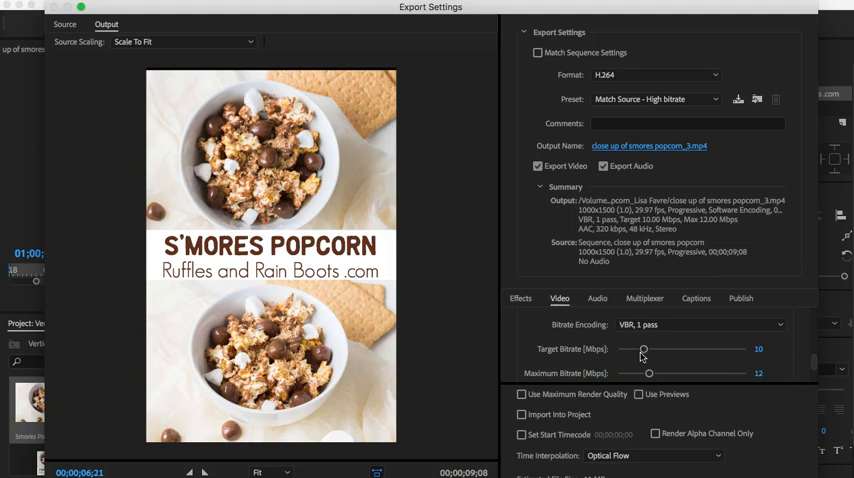
mouse_move(644, 358)
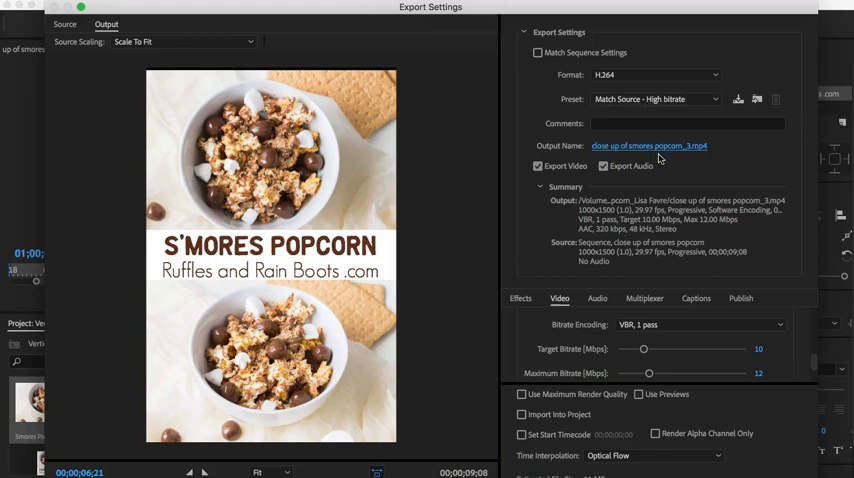
mouse_move(660, 158)
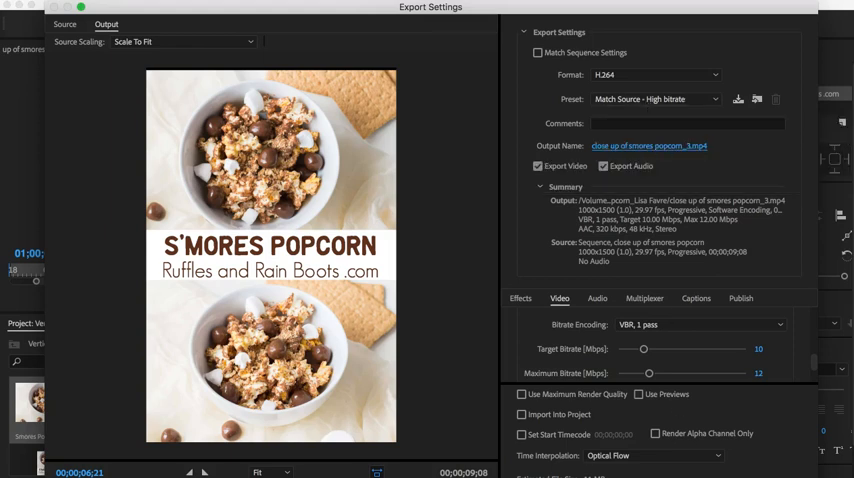